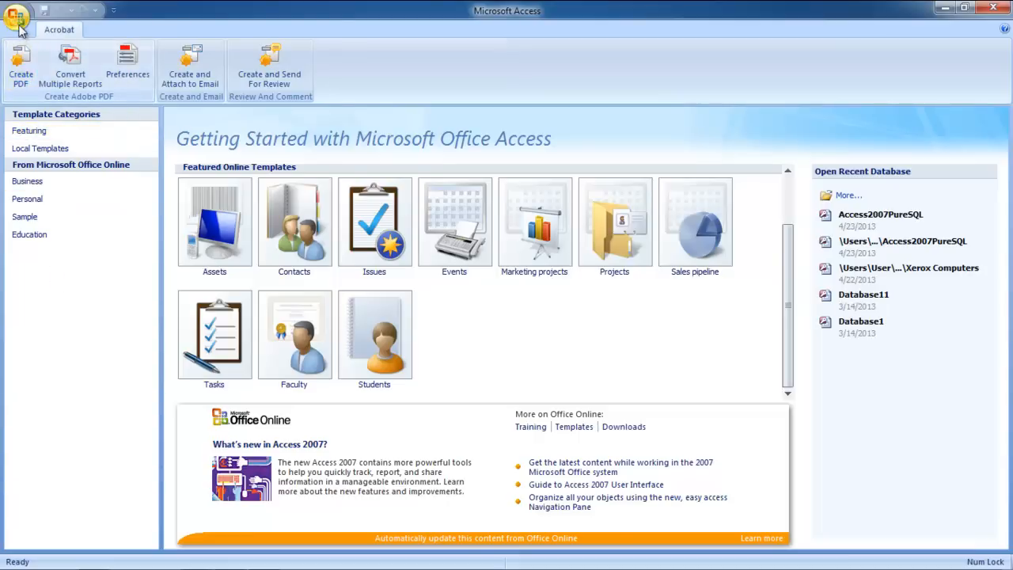
Open the Access2007PureSQL database for exclusive use via Office button > Open > Open Exclusive
left_click(16, 19)
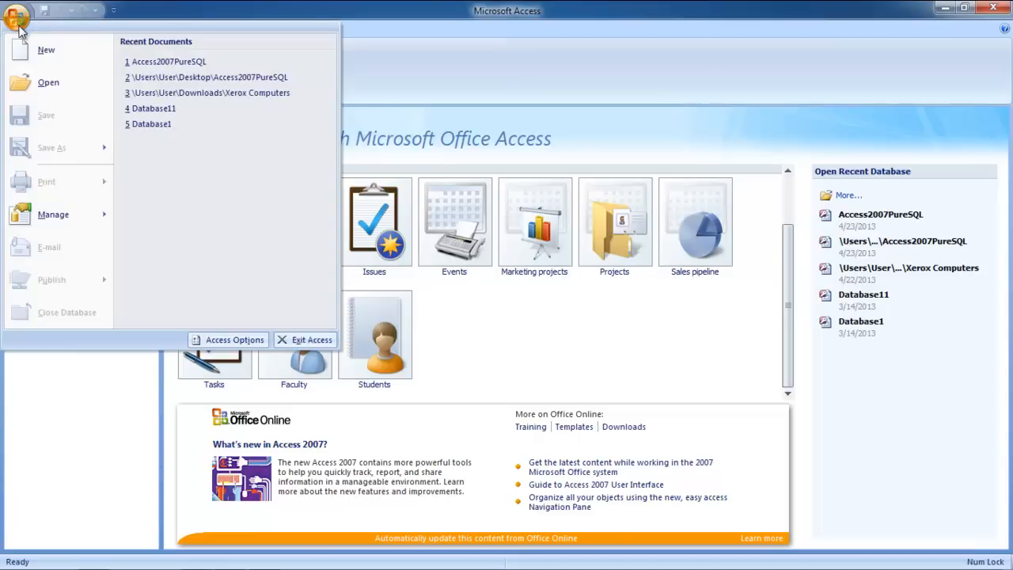
left_click(47, 82)
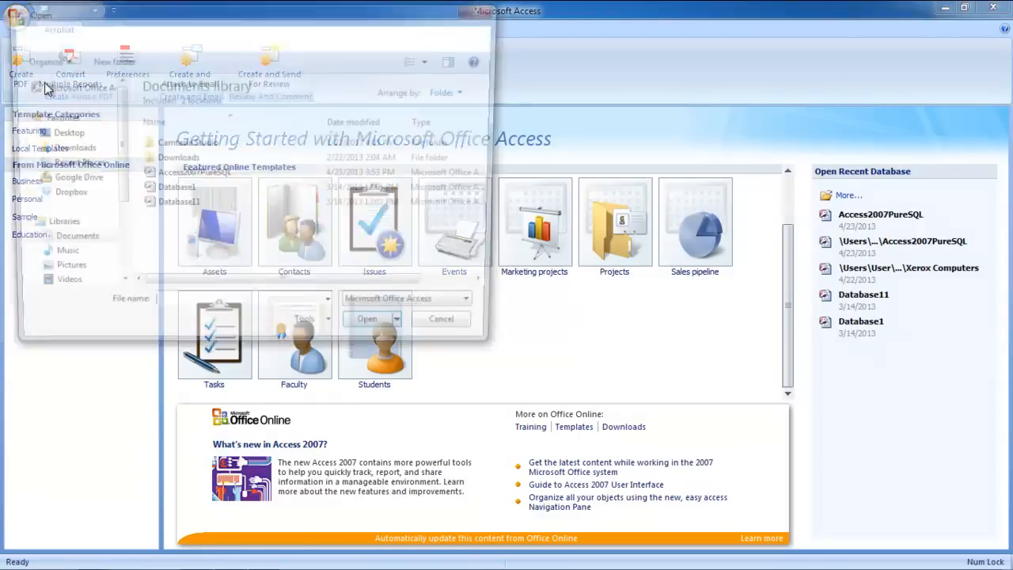
left_click(190, 174)
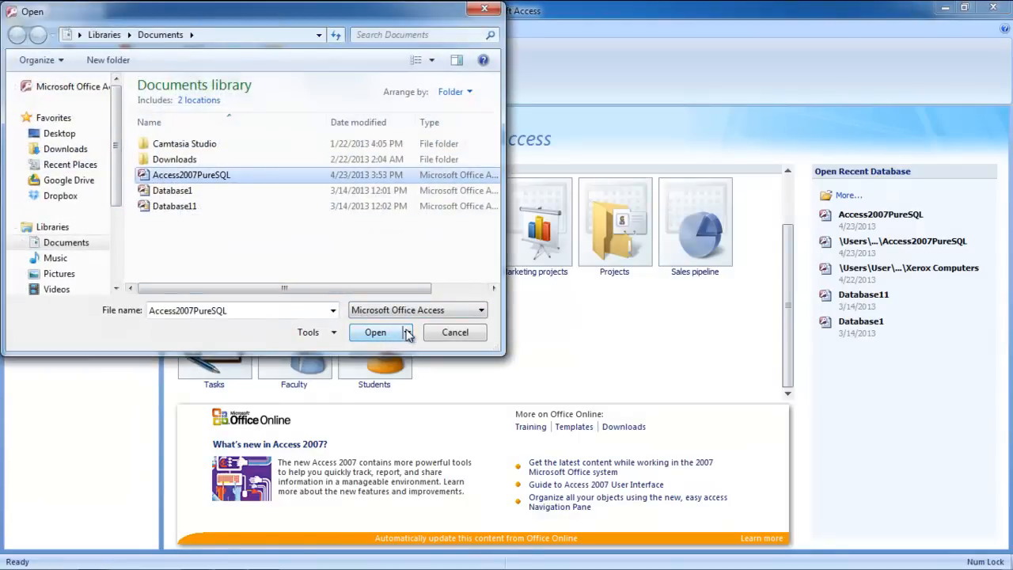
left_click(405, 332)
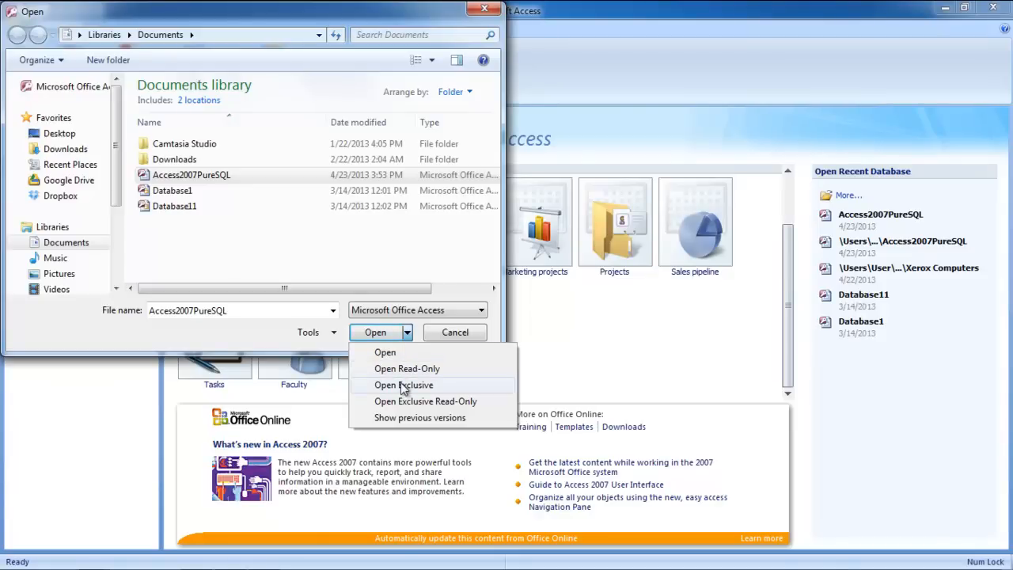
left_click(404, 385)
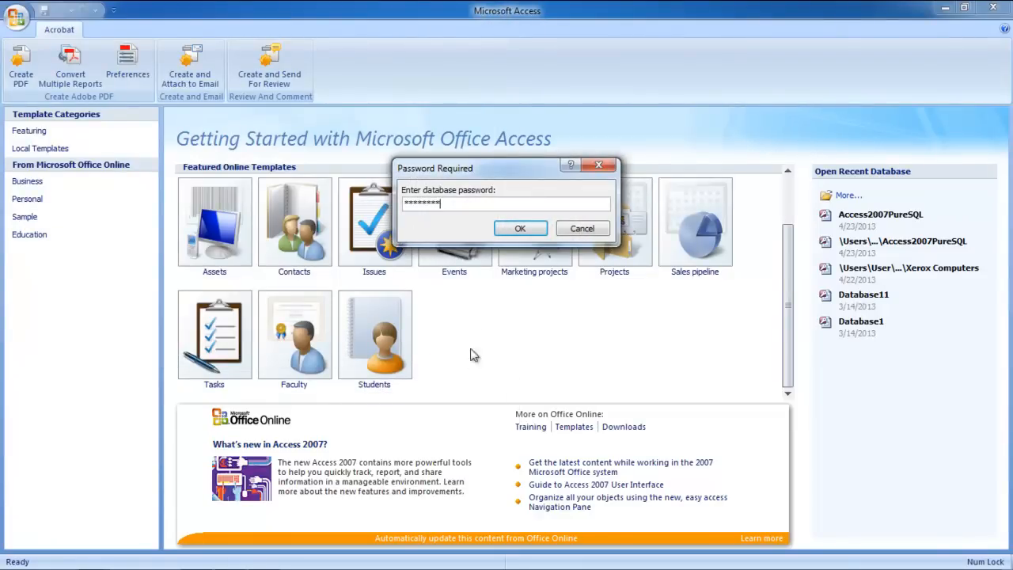
Submit the password, then enable the disabled content from the Security Warning options
left_click(519, 228)
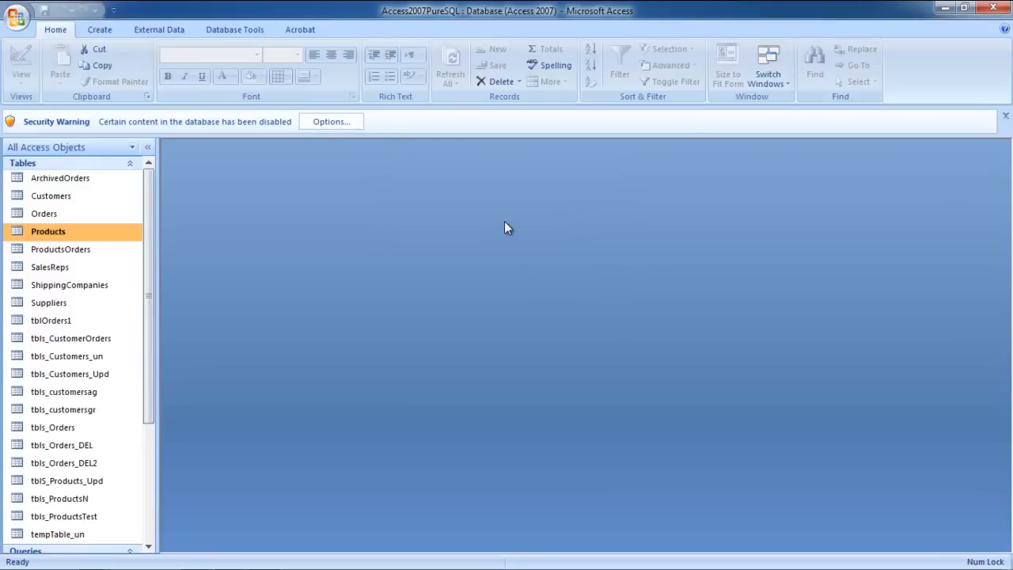
left_click(331, 120)
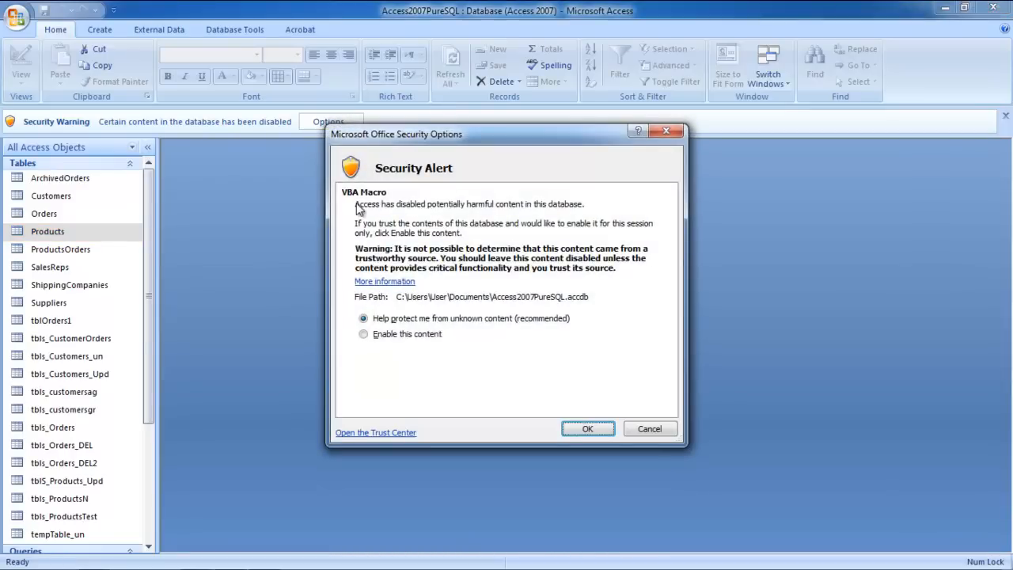
left_click(364, 332)
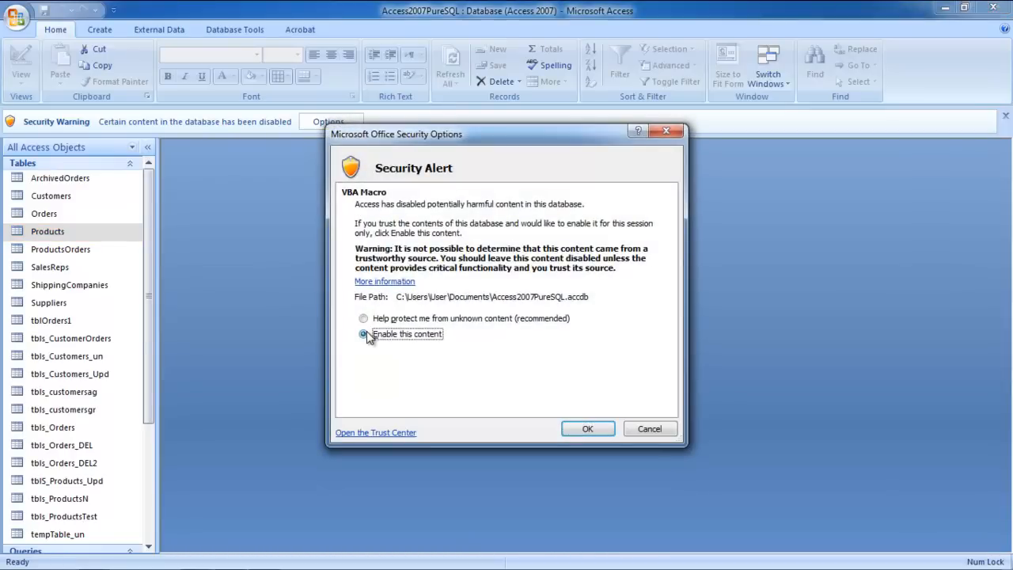
left_click(364, 332)
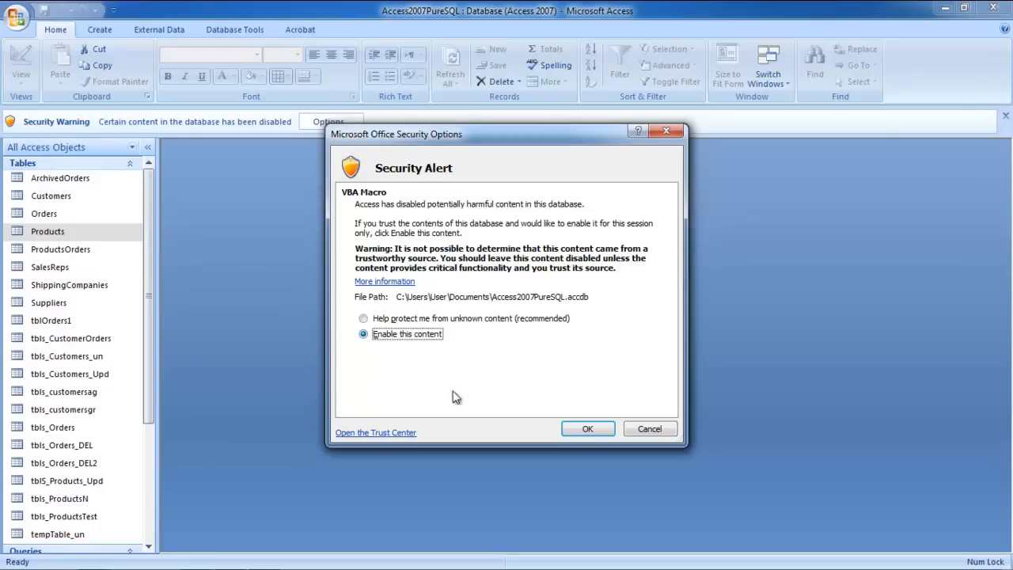
left_click(587, 427)
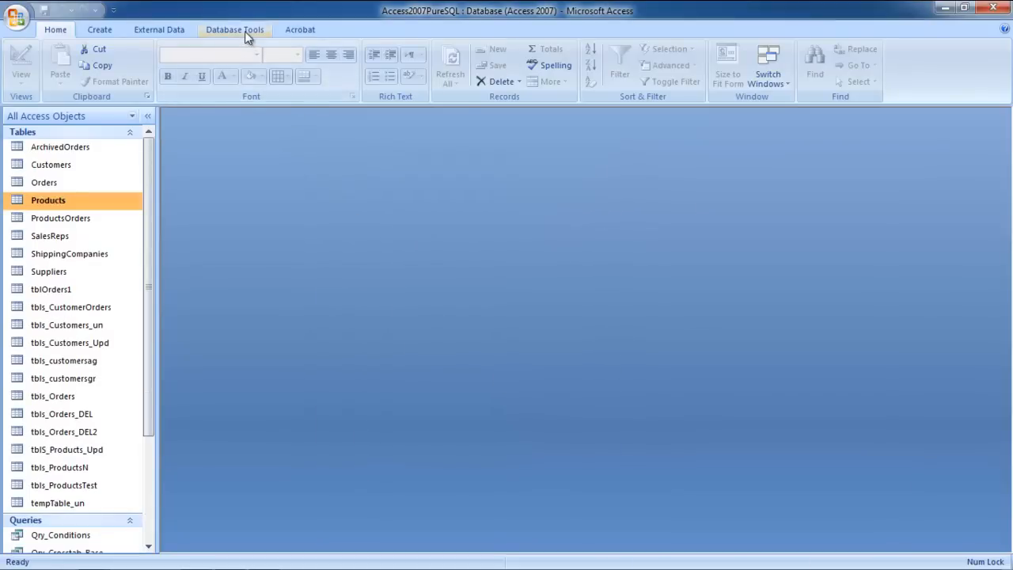
Decrypt the database from Database Tools, confirming the current password to remove it
left_click(234, 28)
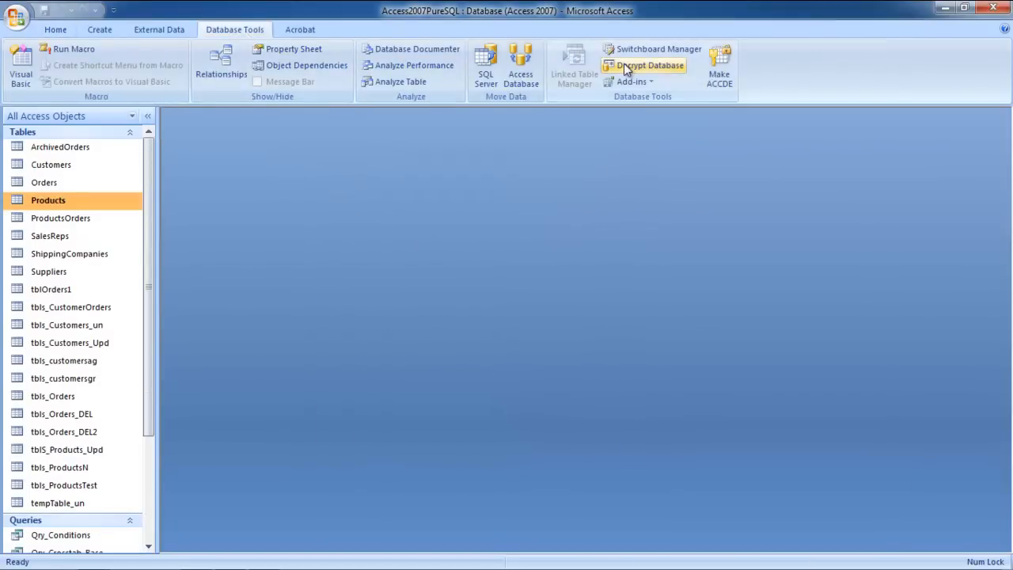
left_click(644, 64)
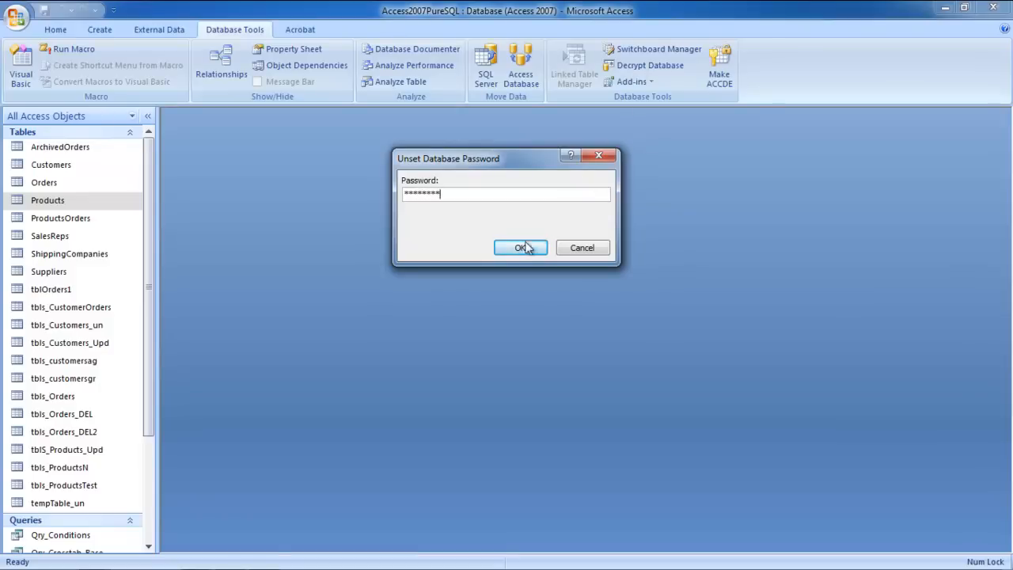
left_click(520, 247)
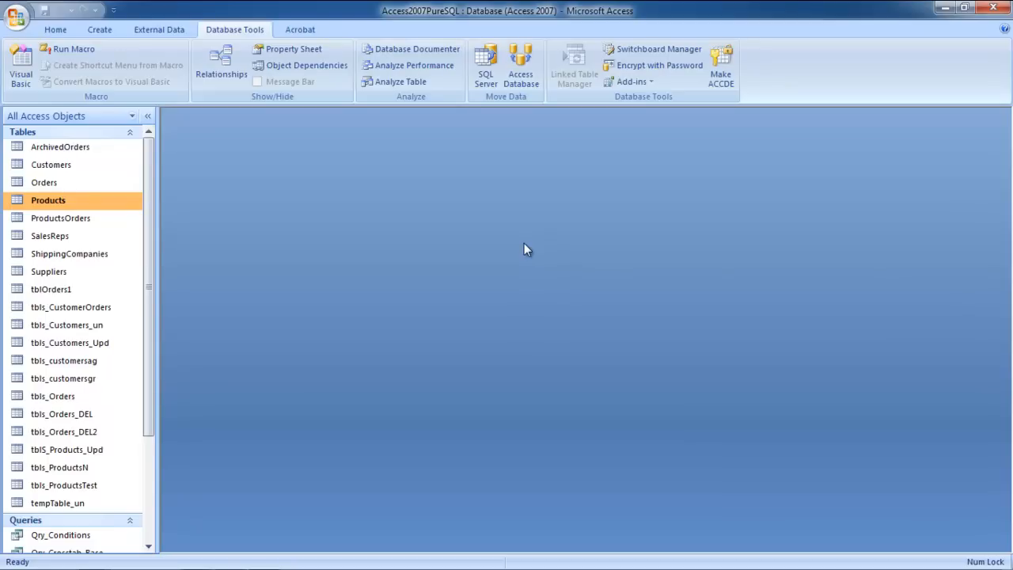
mouse_move(530, 245)
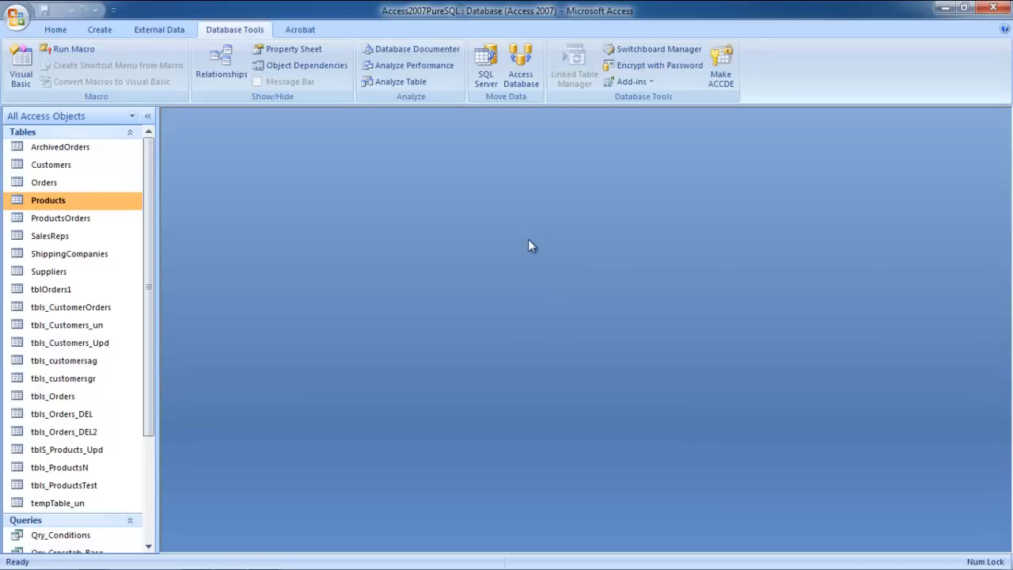
mouse_move(651, 67)
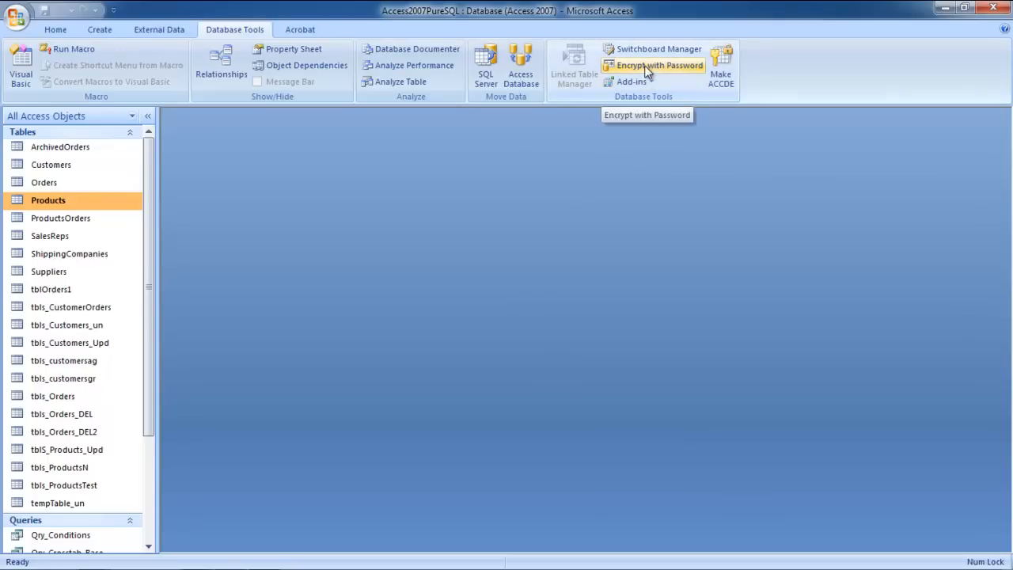
Encrypt the database with a new password entered in Password and Verify
left_click(653, 65)
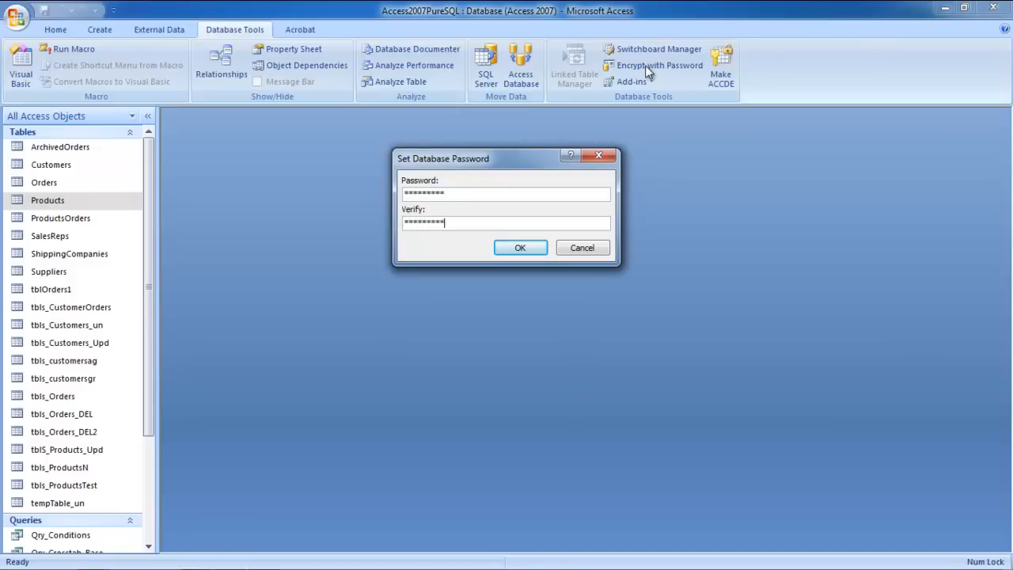
left_click(519, 247)
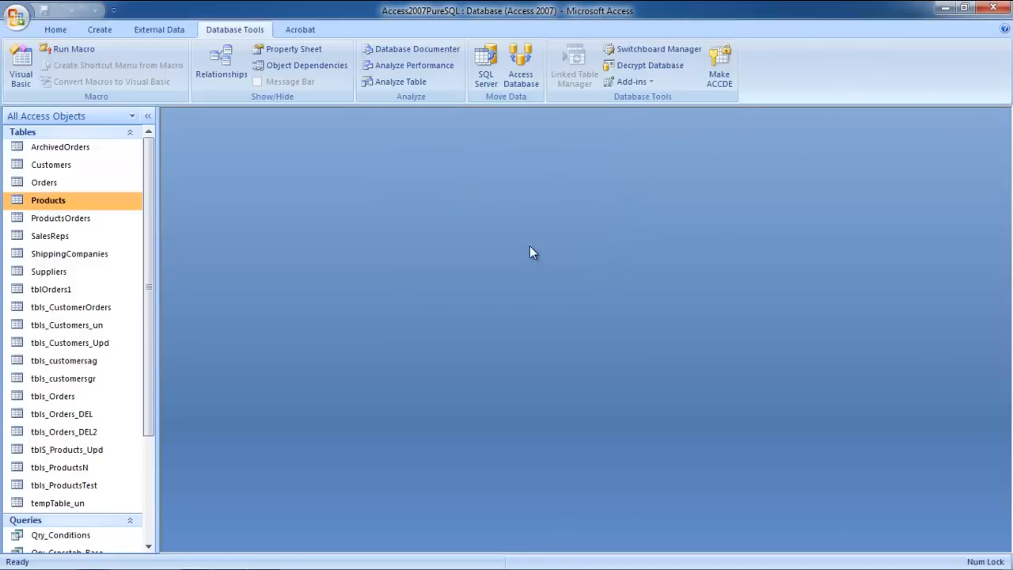
mouse_move(247, 145)
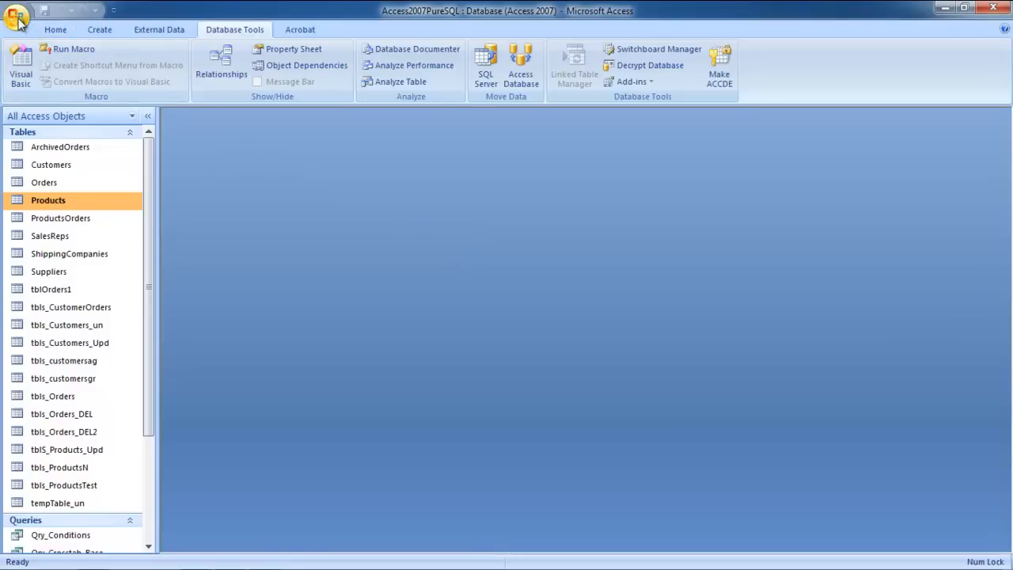
left_click(16, 17)
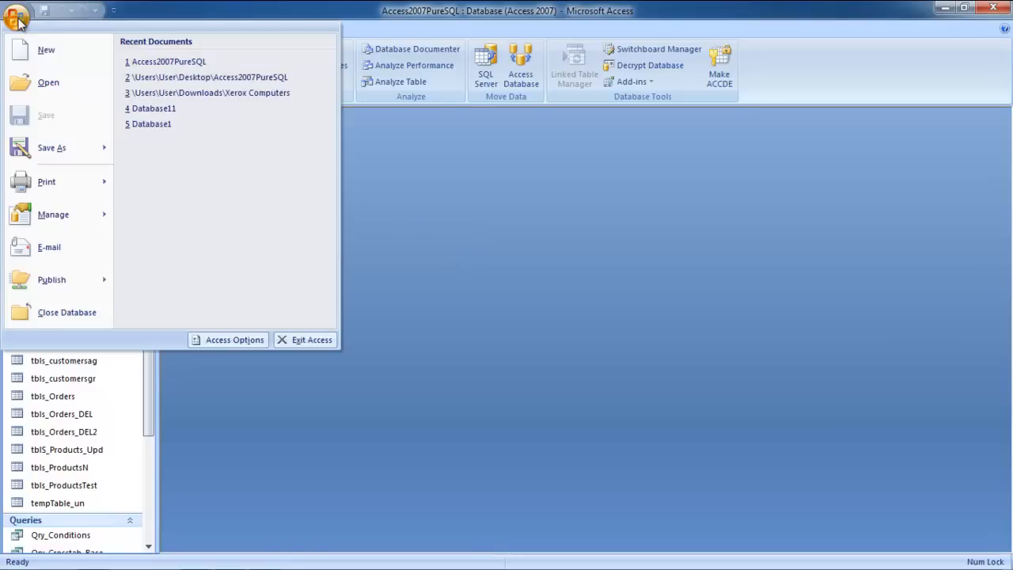
Close the database, reopen Access2007PureSQL from recent files, and open it with the new password after one rejected attempt
left_click(66, 312)
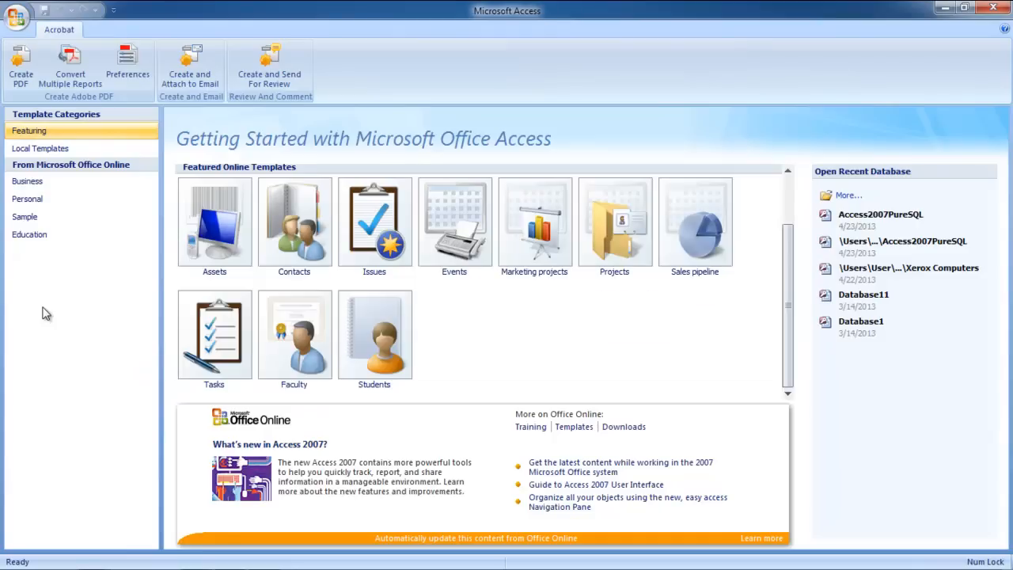
mouse_move(880, 218)
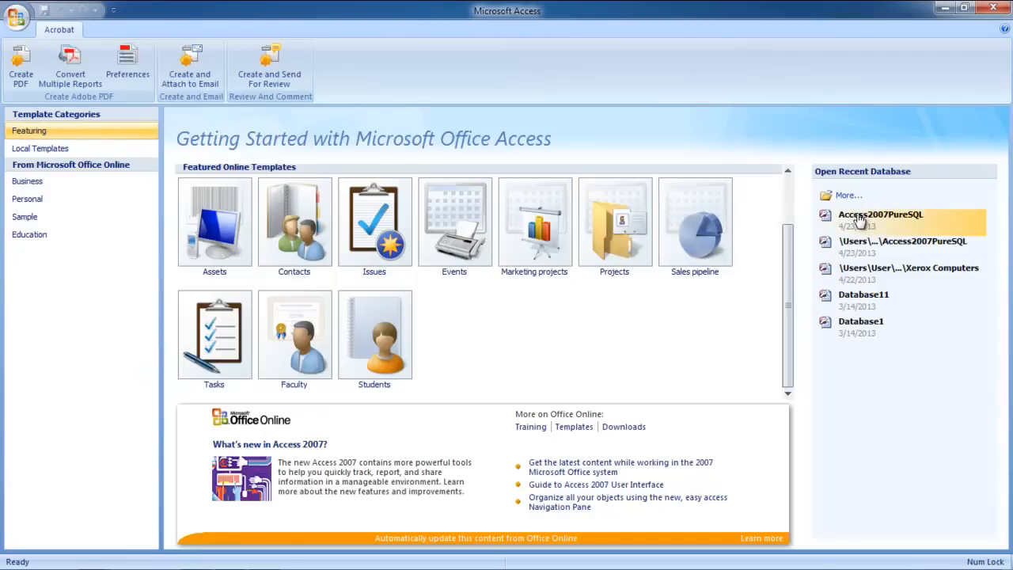
double_click(880, 216)
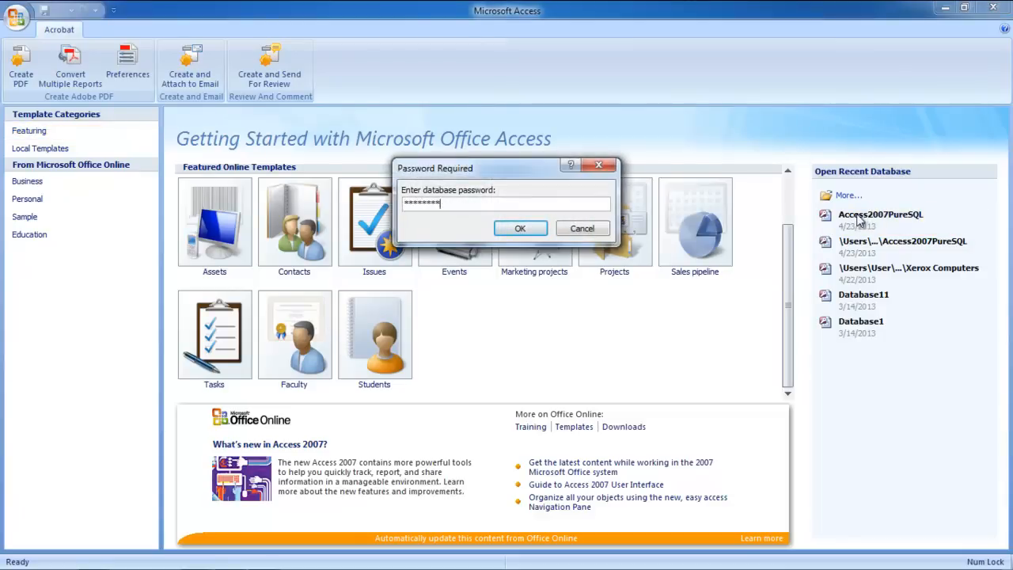
left_click(520, 228)
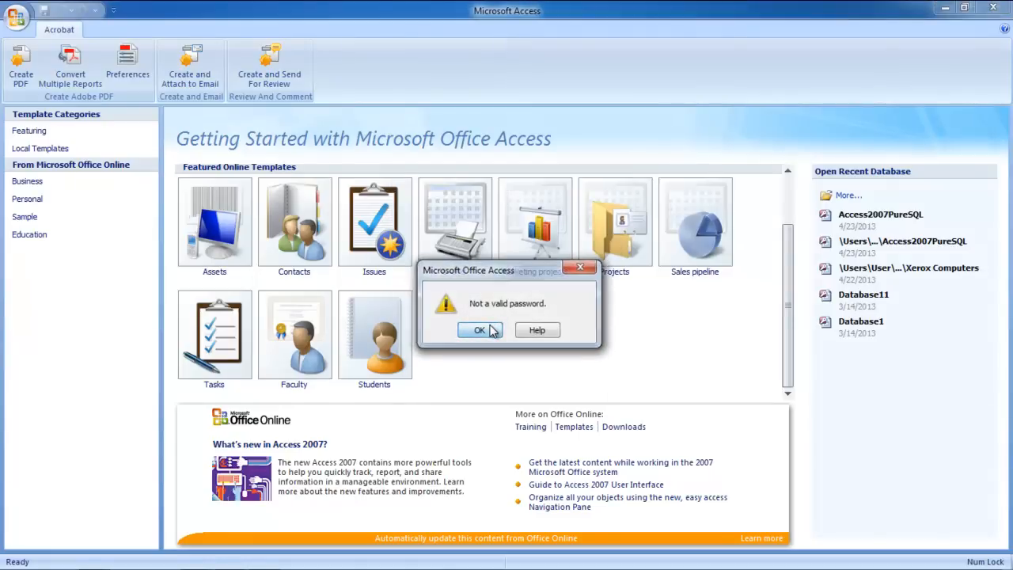
left_click(478, 331)
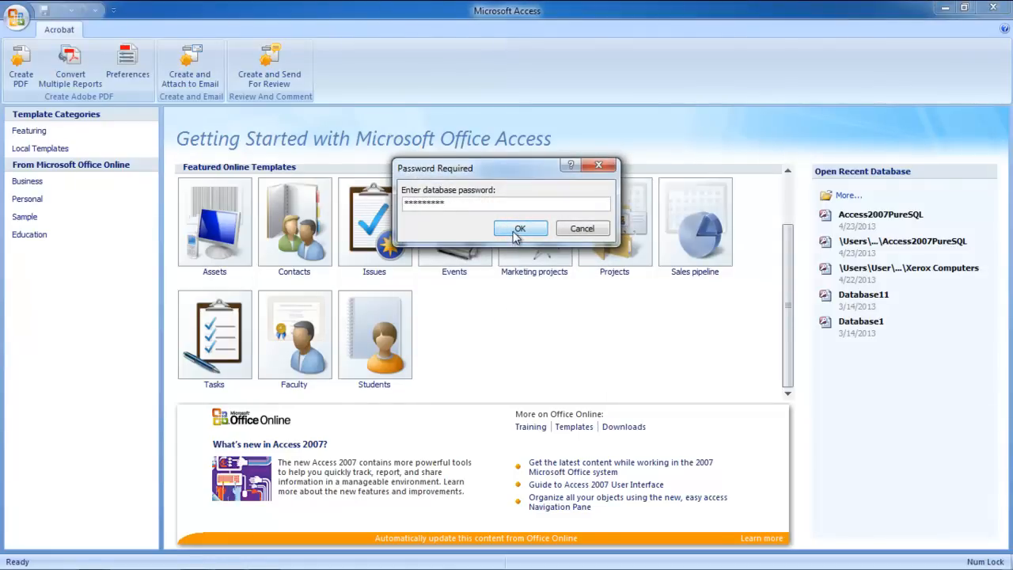
left_click(519, 228)
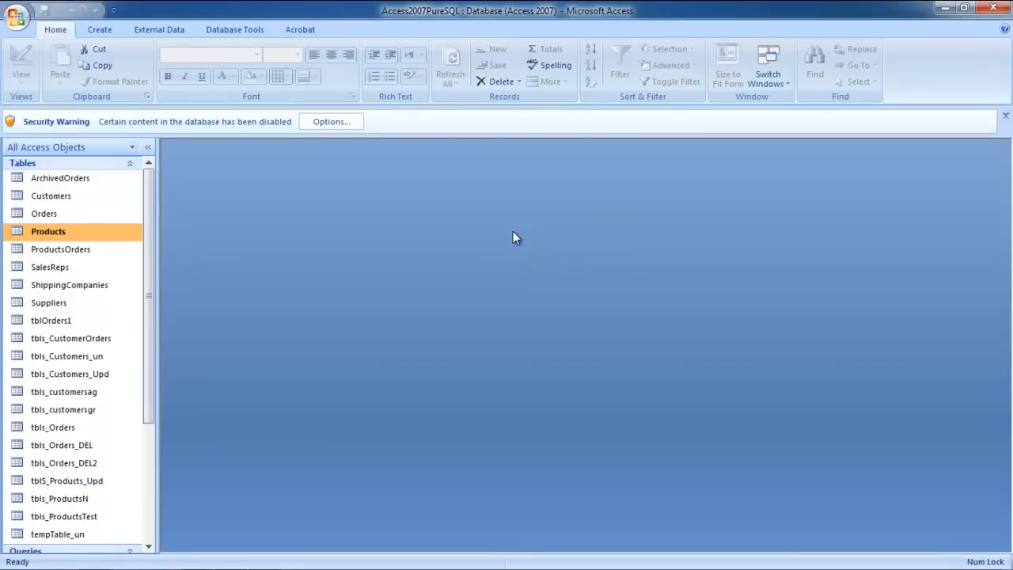